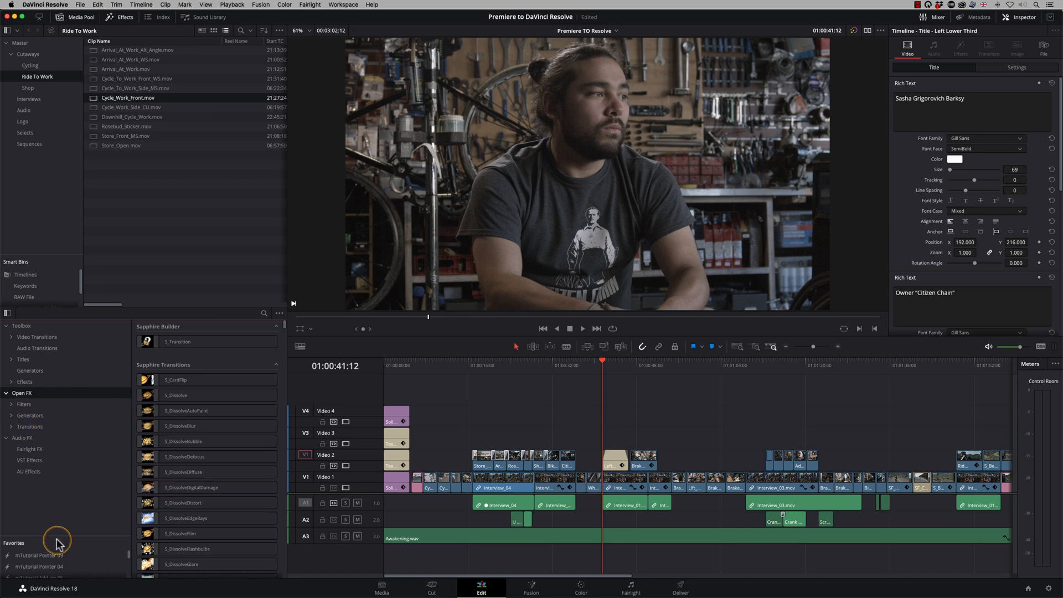
pyautogui.moveTo(58, 541)
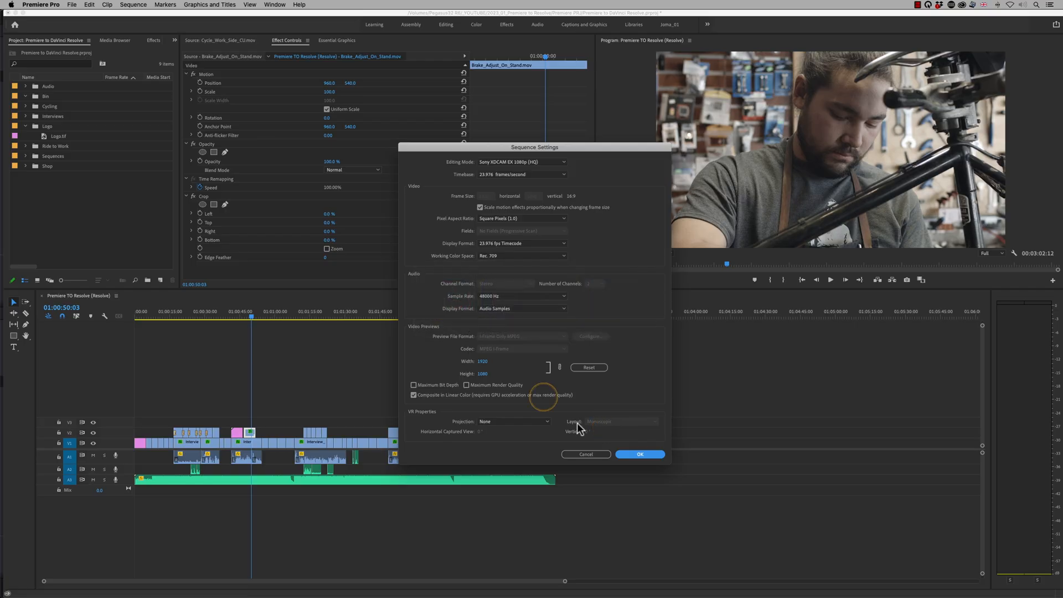
# - Cancel the Sequence Settings dialog and bring up File > Export for the sequence
pyautogui.click(639, 454)
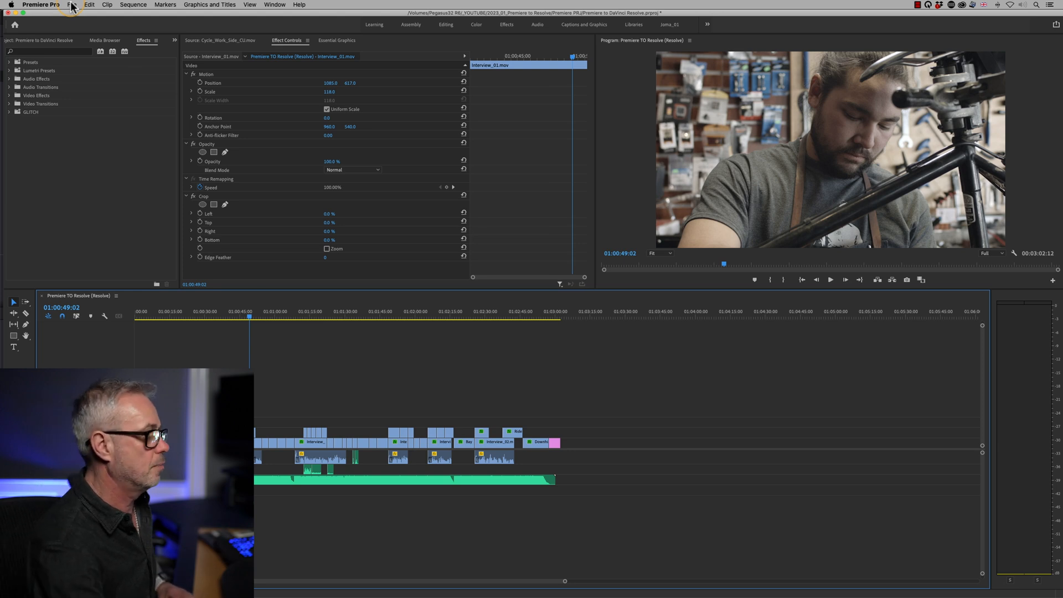
pyautogui.click(72, 4)
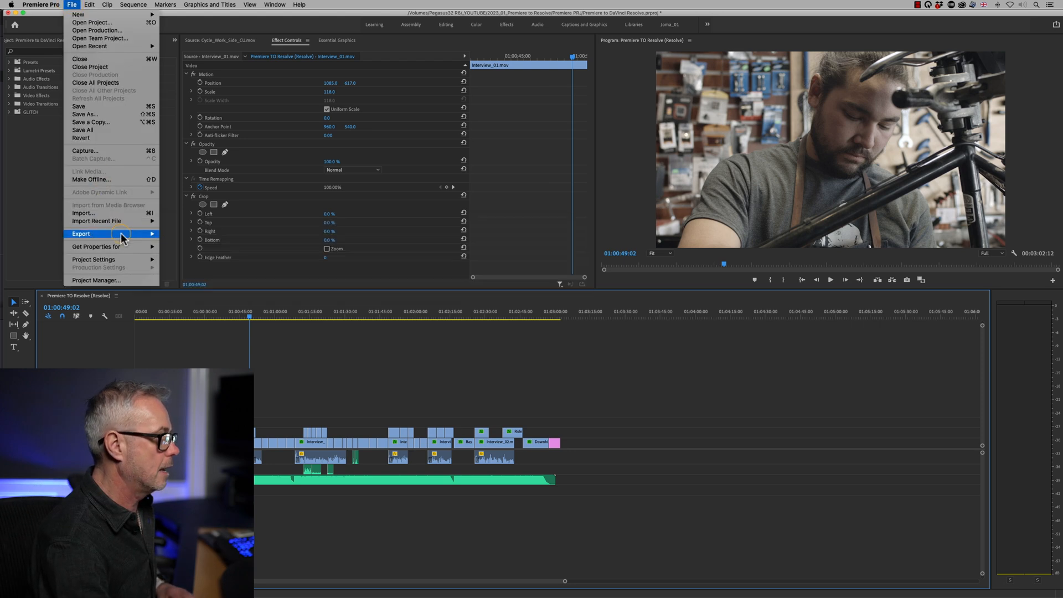
pyautogui.click(207, 197)
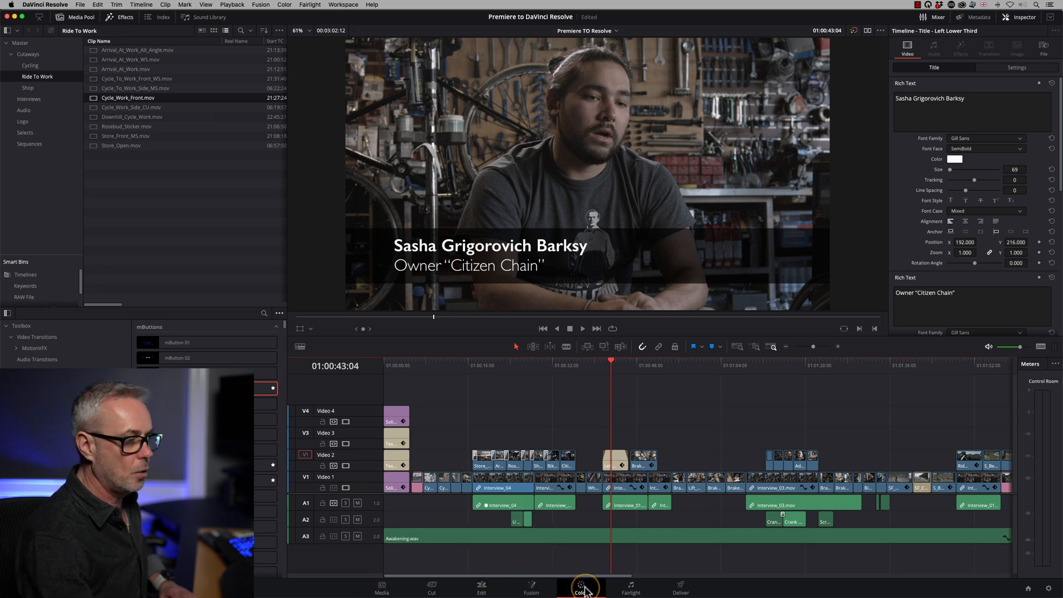
# - Reach the Deliver page, review the export Format and show the Render Settings file naming options
pyautogui.click(579, 587)
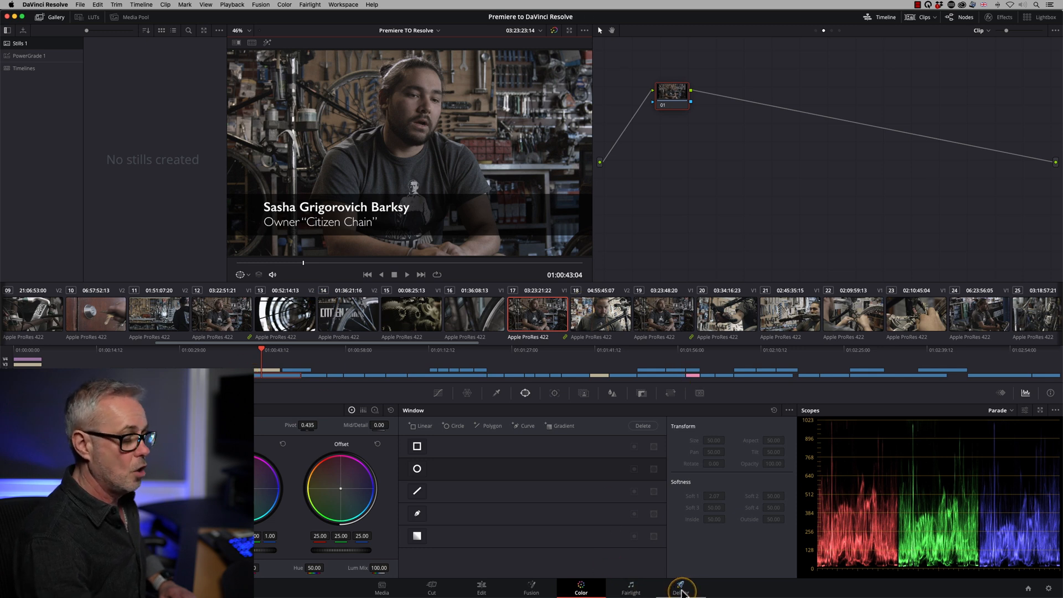
pyautogui.click(681, 585)
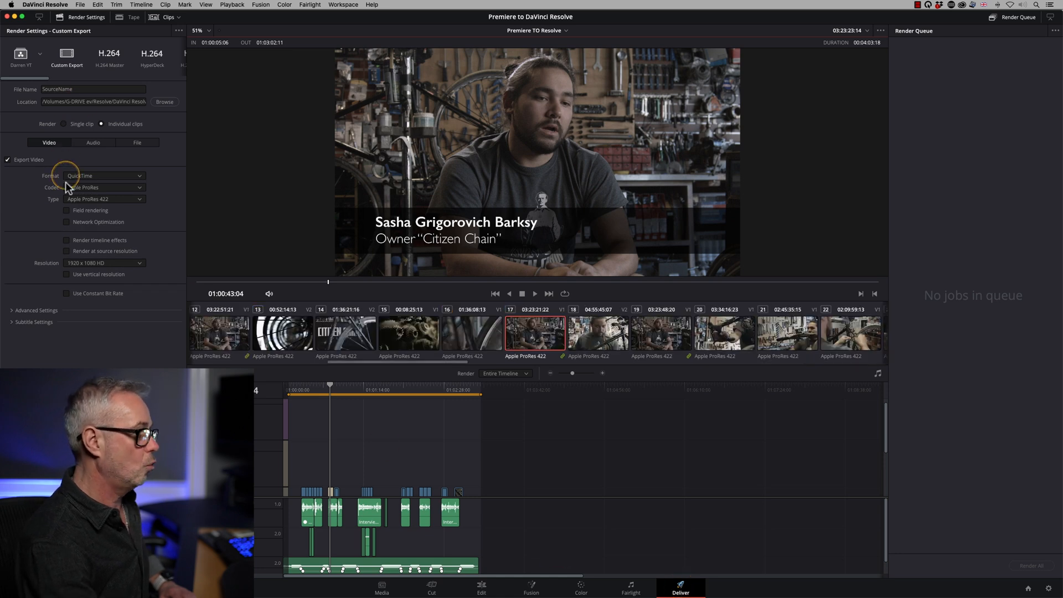
pyautogui.moveTo(89, 178)
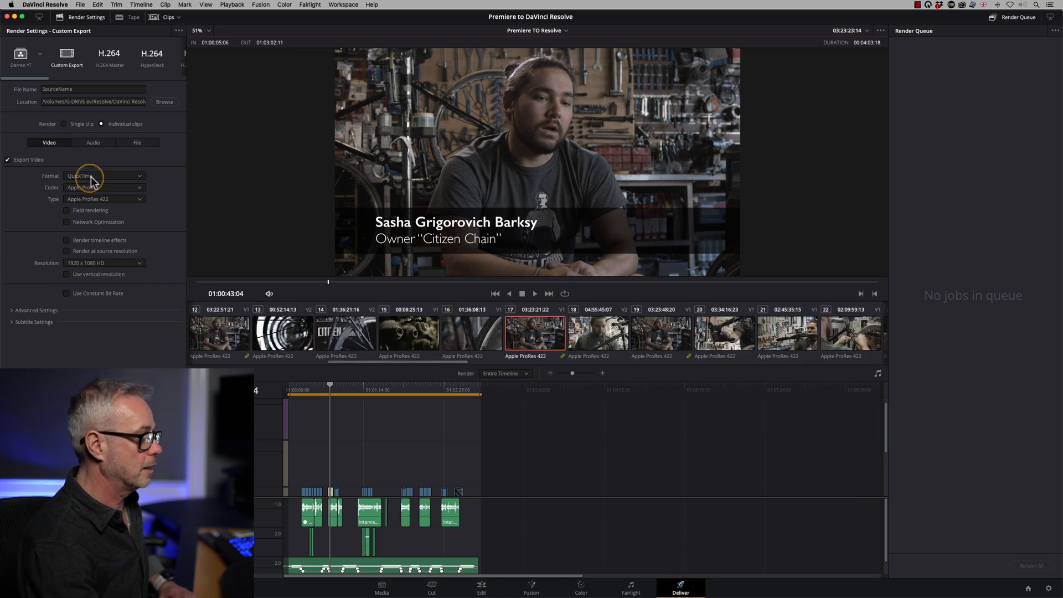
pyautogui.click(105, 176)
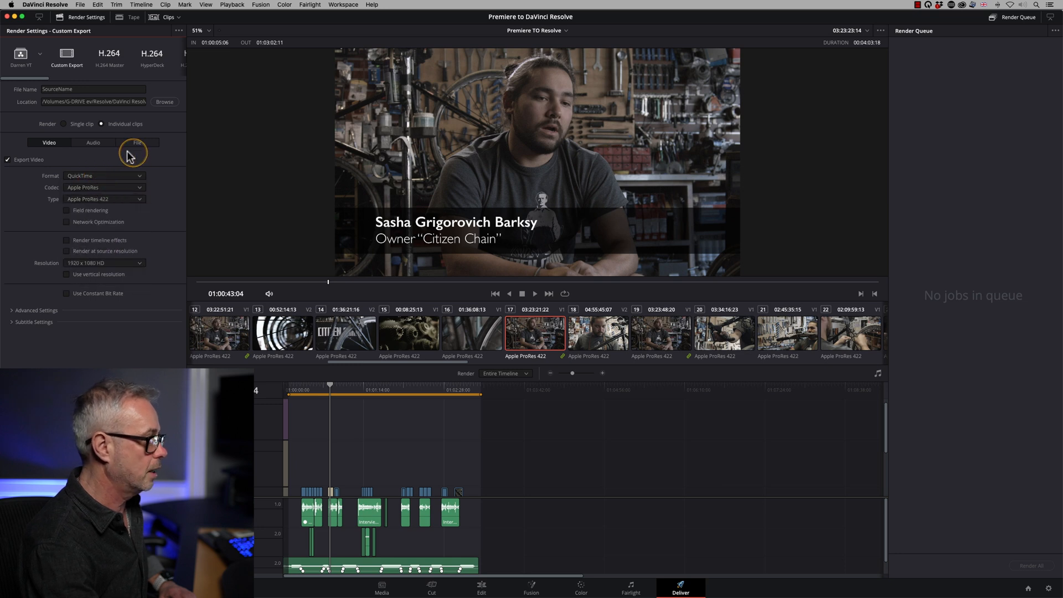
pyautogui.click(140, 143)
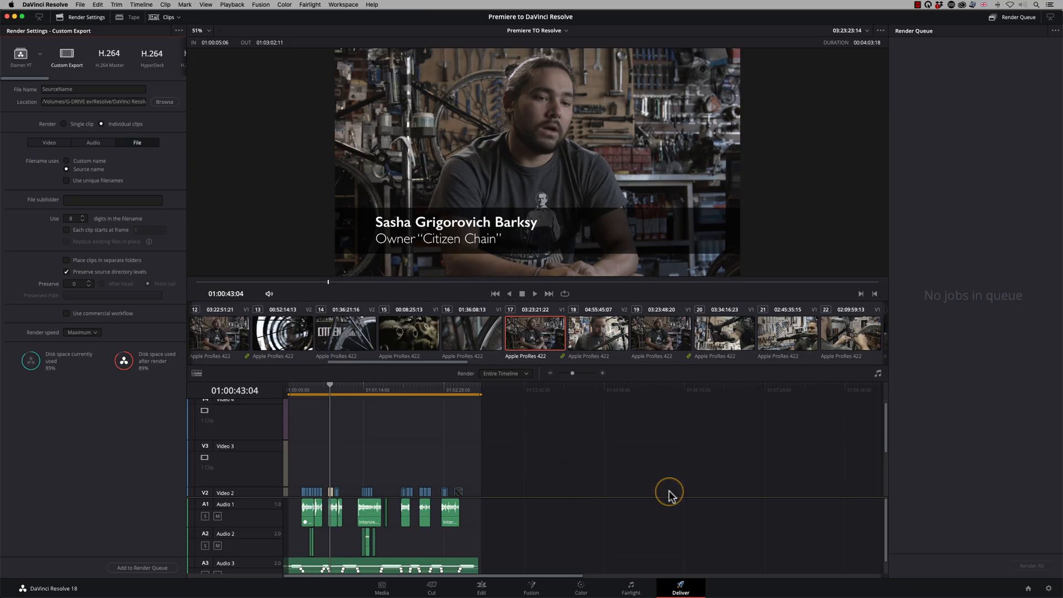
# - Return to the Edit page via Color and select the Interview_01 clip to show its transform settings
pyautogui.click(579, 584)
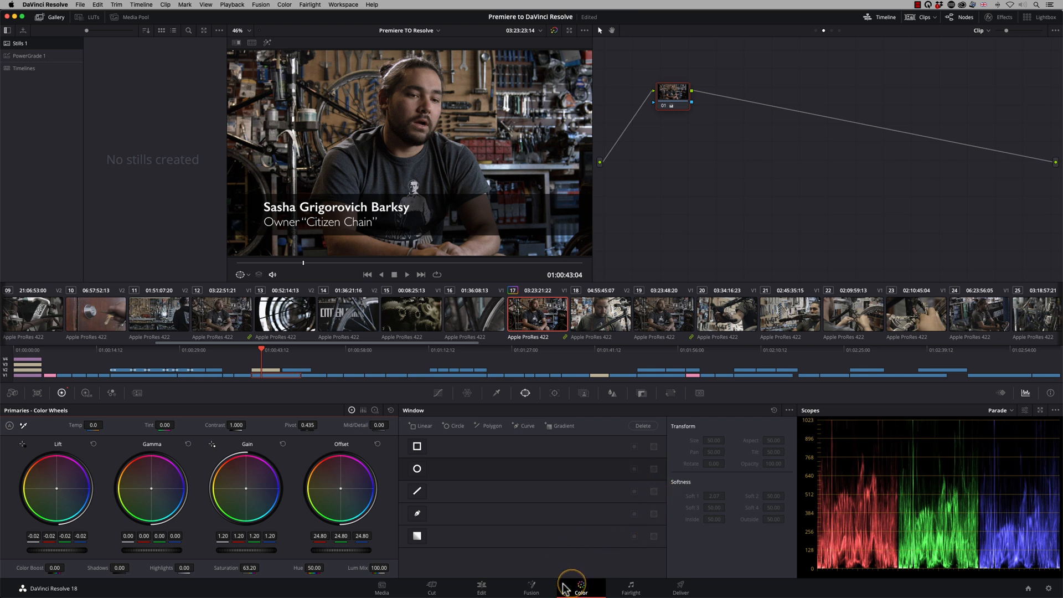
pyautogui.click(480, 587)
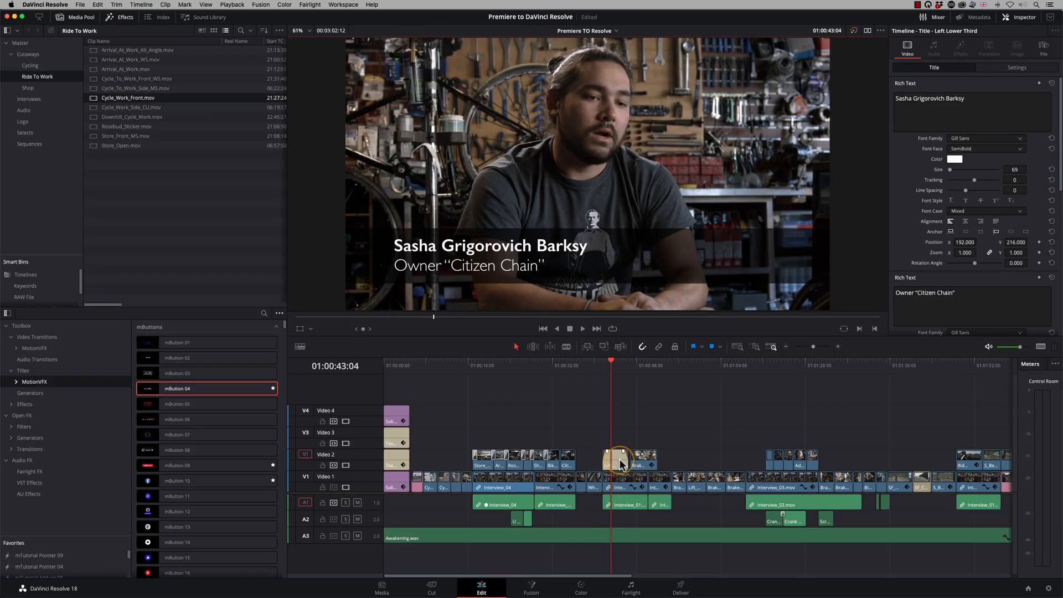
pyautogui.click(623, 487)
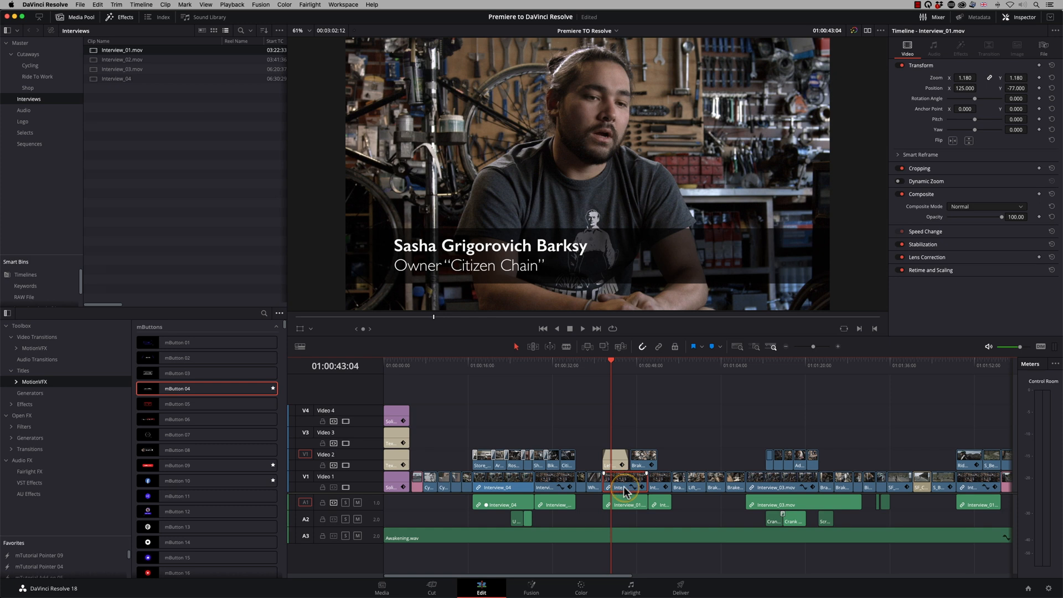